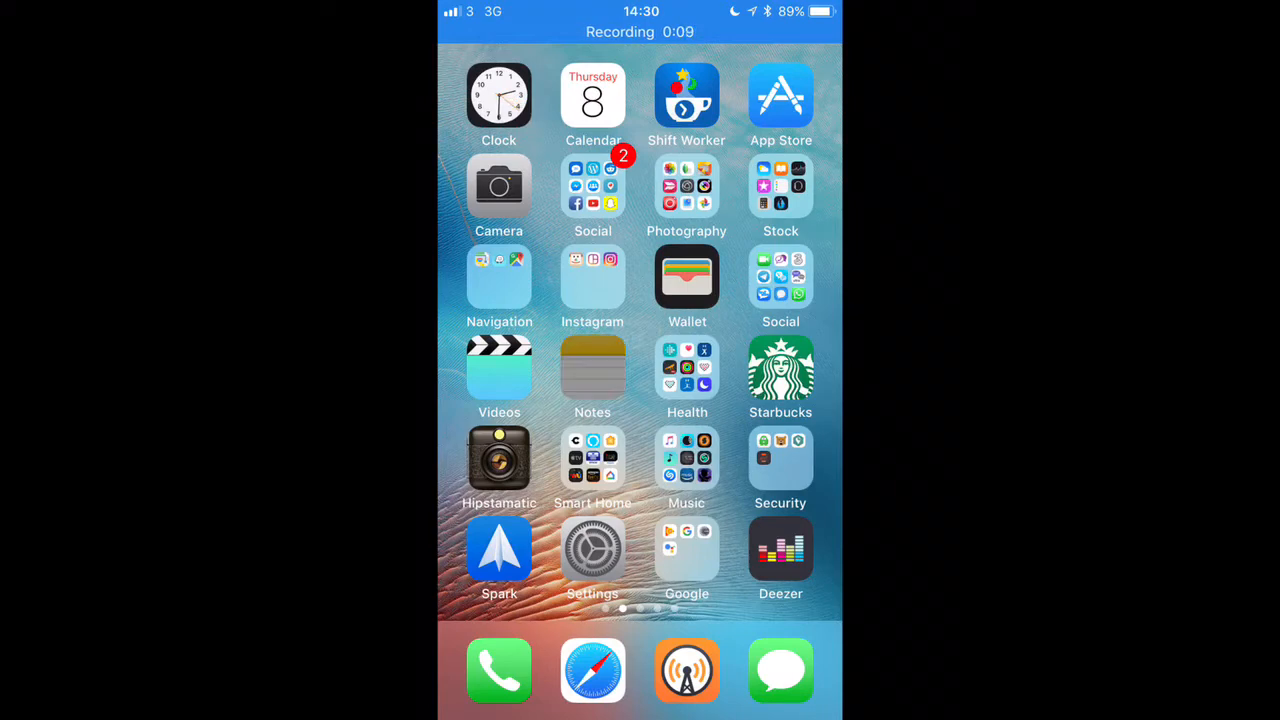
# - Launch Notes from the home screen to get a new blank note with the keyboard up
pyautogui.click(592, 365)
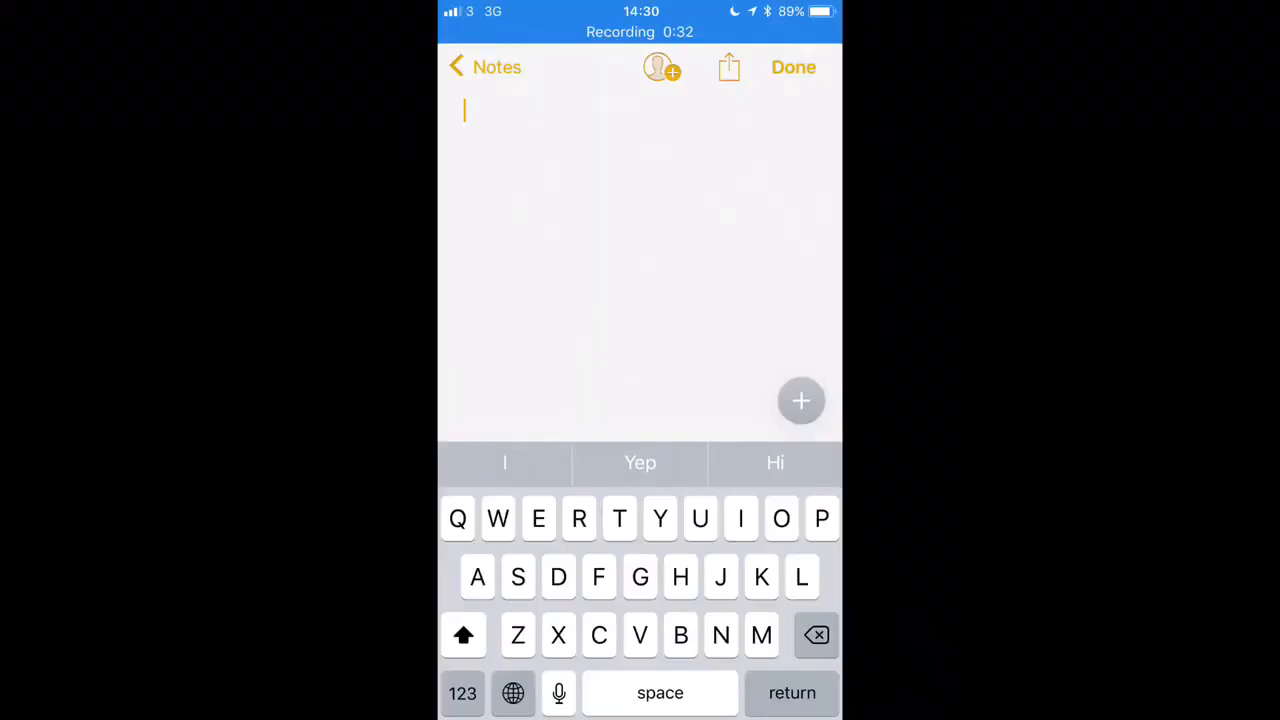
pyautogui.click(801, 401)
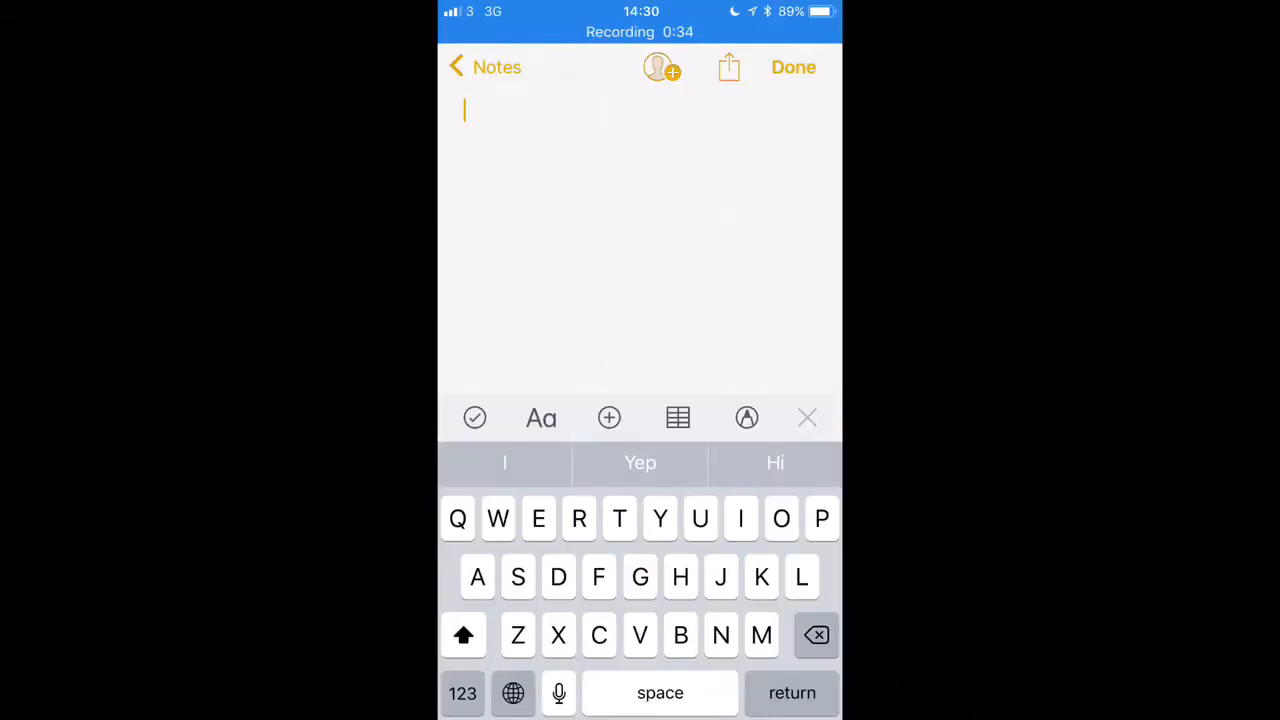
pyautogui.click(746, 417)
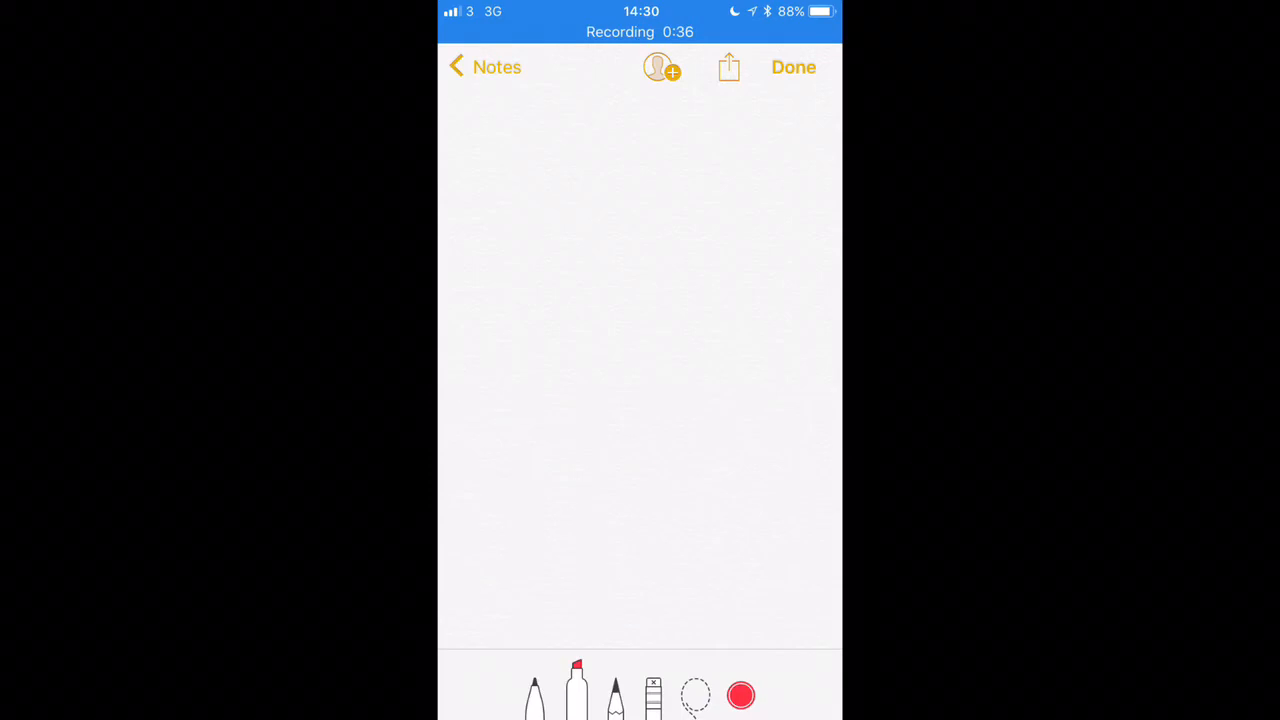
pyautogui.click(793, 67)
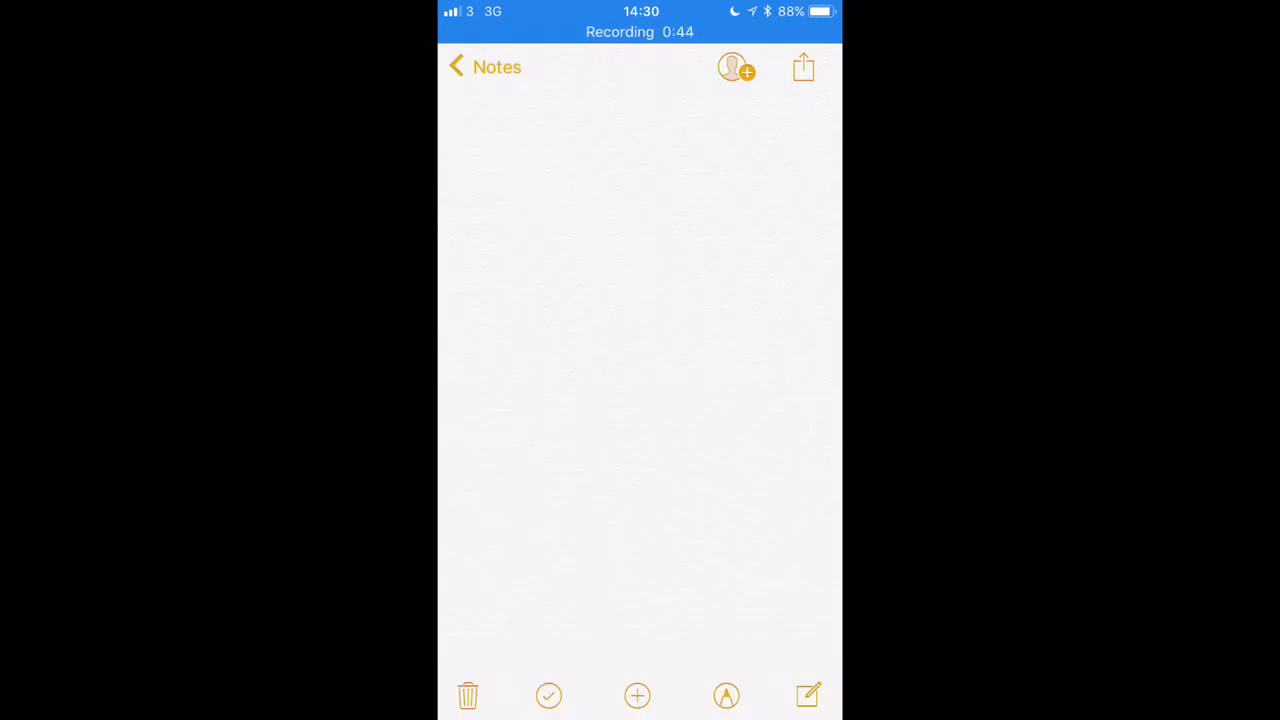
pyautogui.click(637, 695)
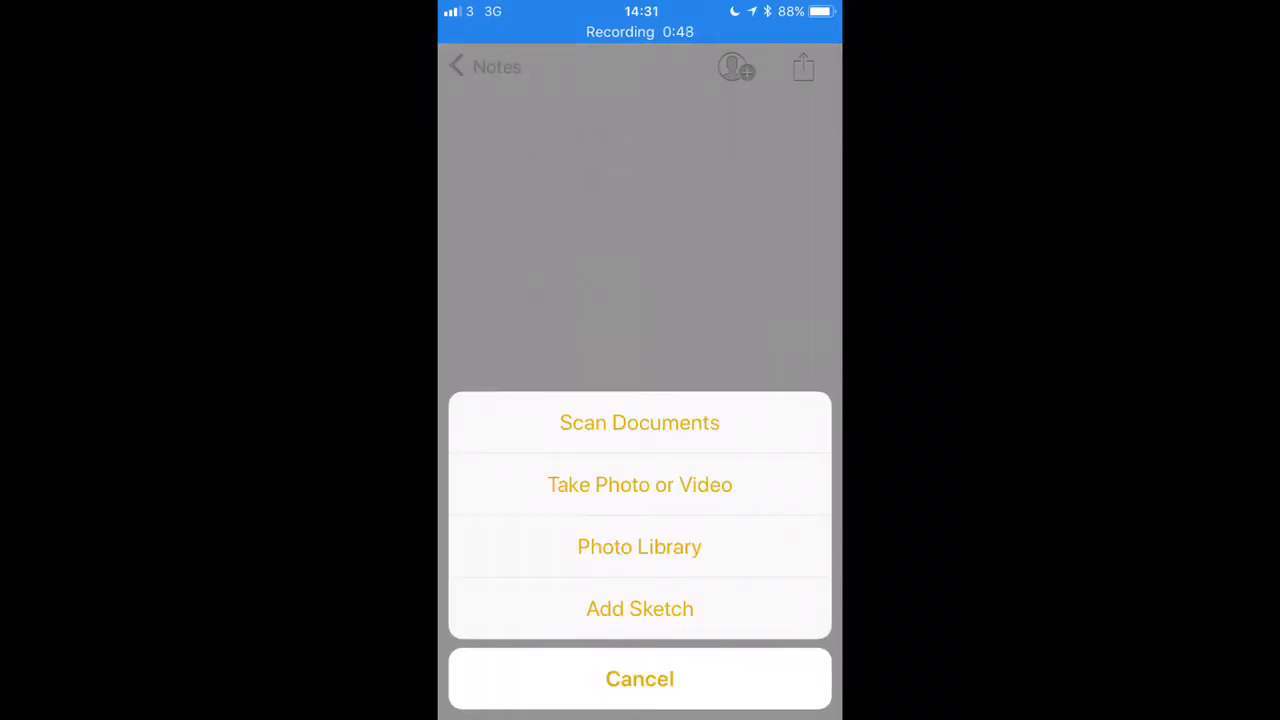
pyautogui.click(639, 678)
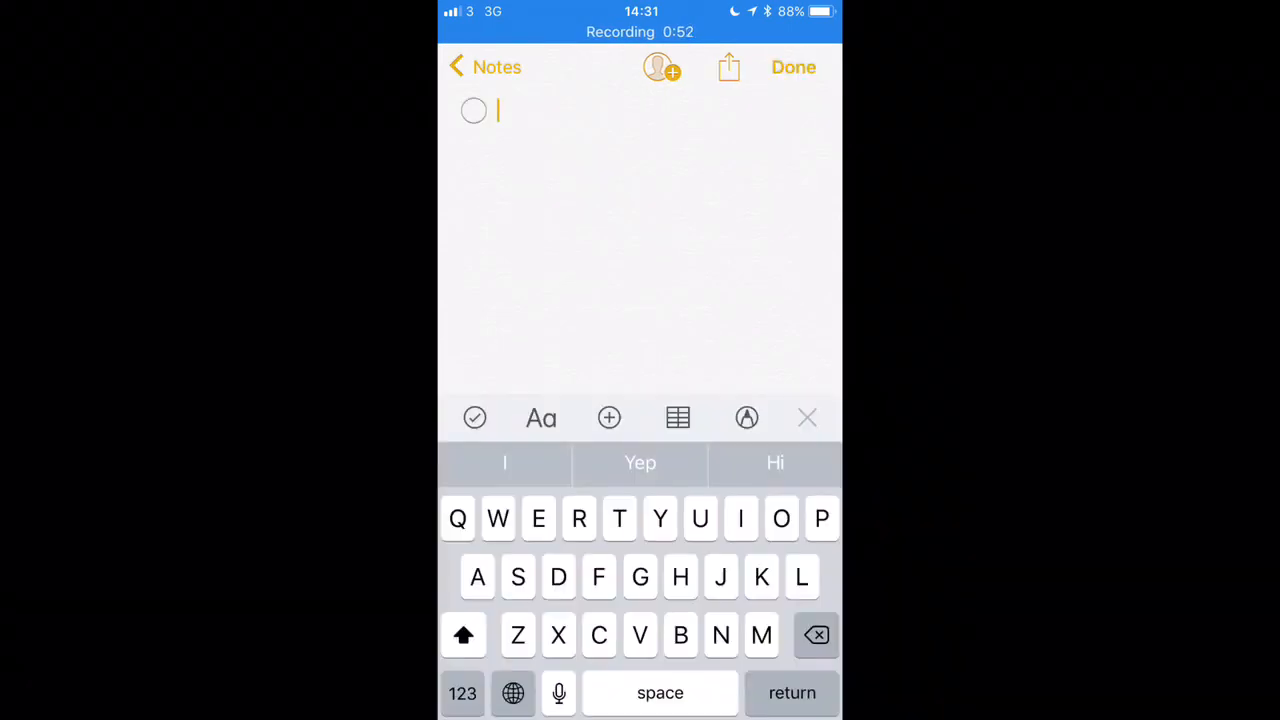
# - Write 'Leave a like' as the first checklist item and start a second empty item
pyautogui.write('Le')
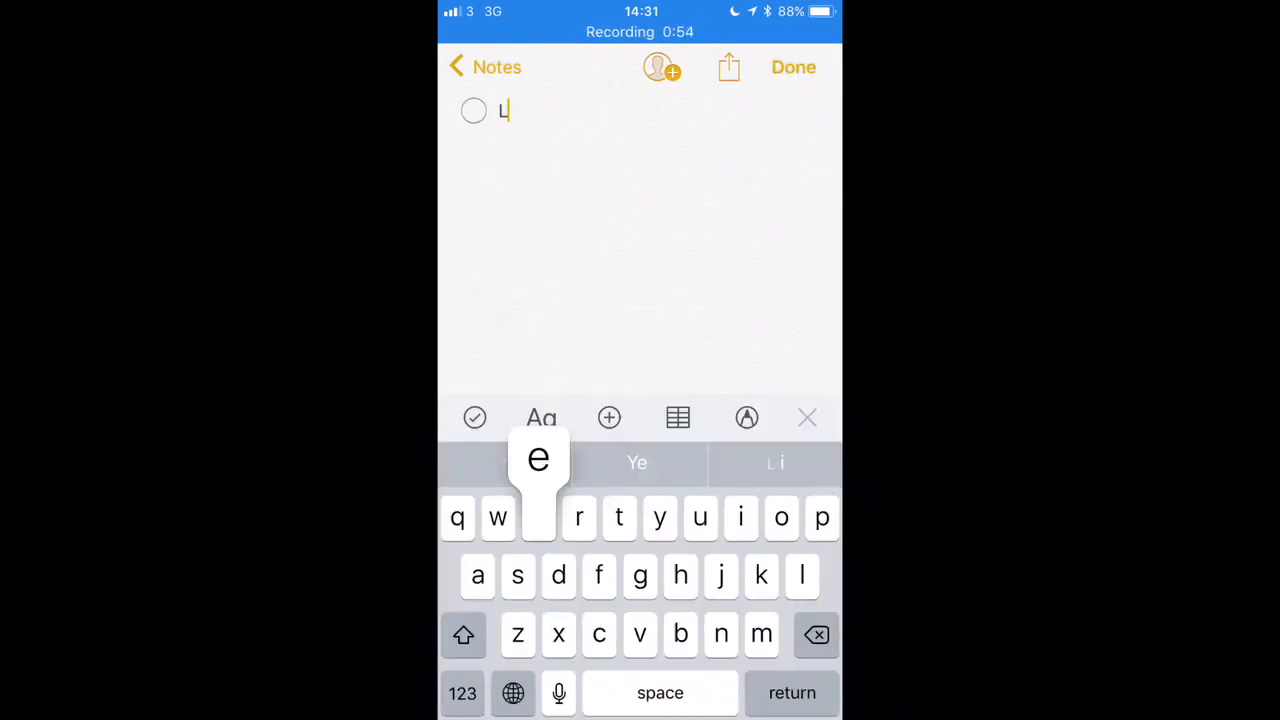
pyautogui.write('eave a like')
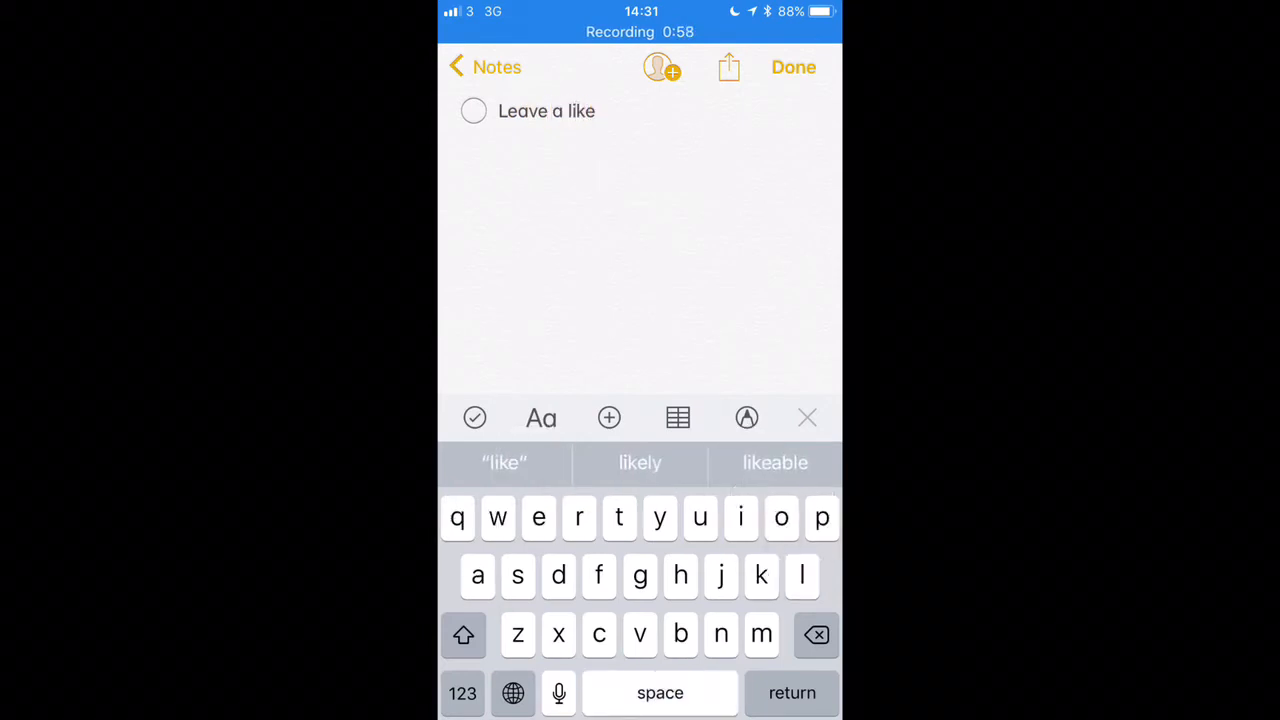
pyautogui.press('return')
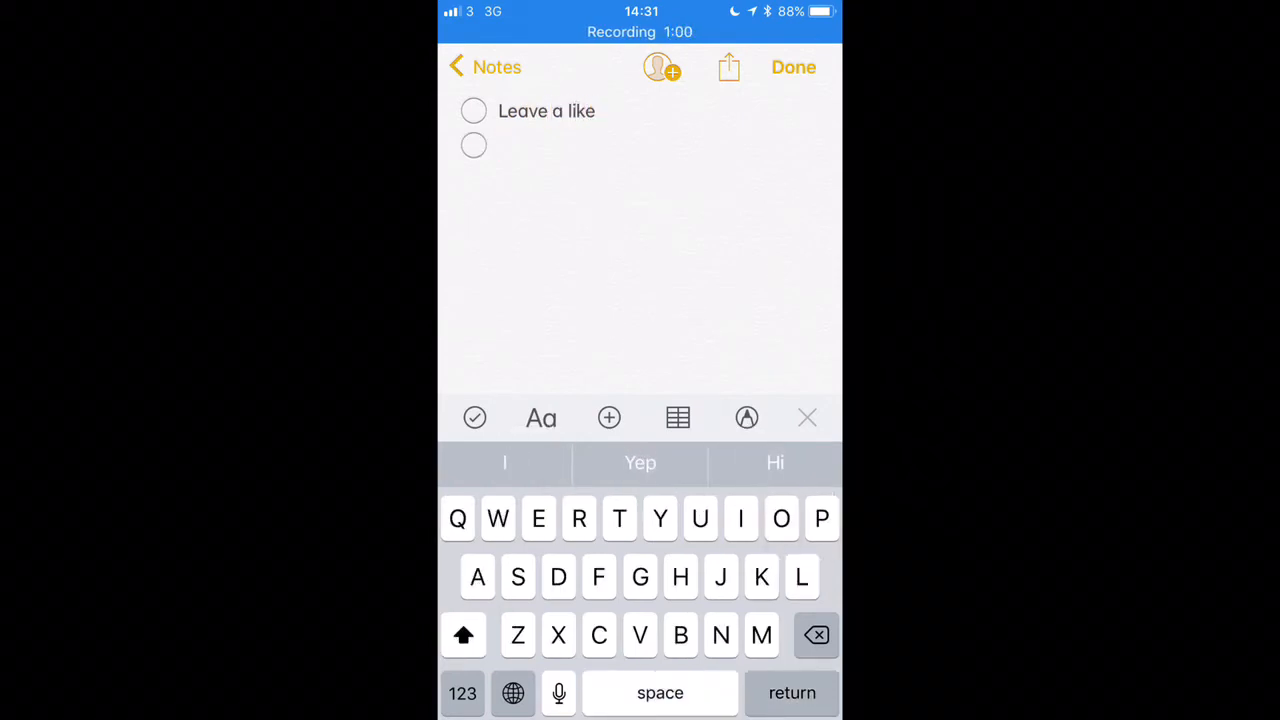
# - Insert tables below the checklist with a row reading 'Don't forget' and 'To subscribe'
pyautogui.click(678, 417)
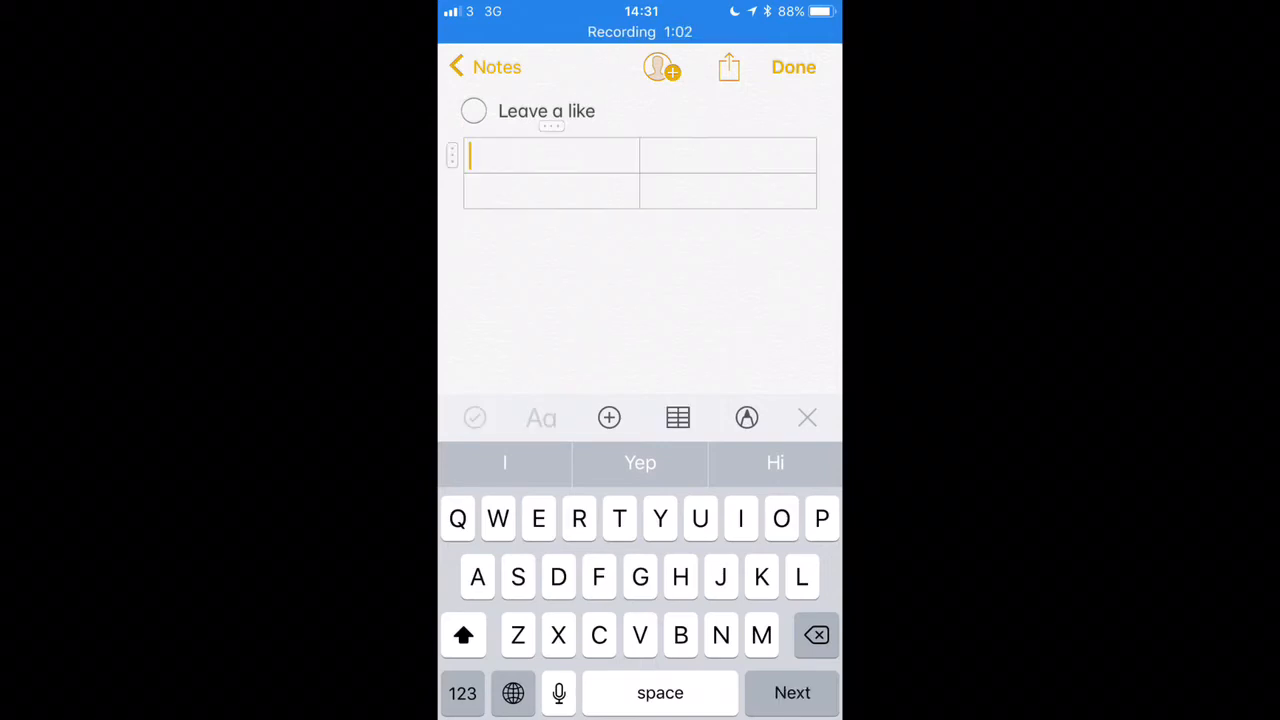
pyautogui.write('Don’t fo')
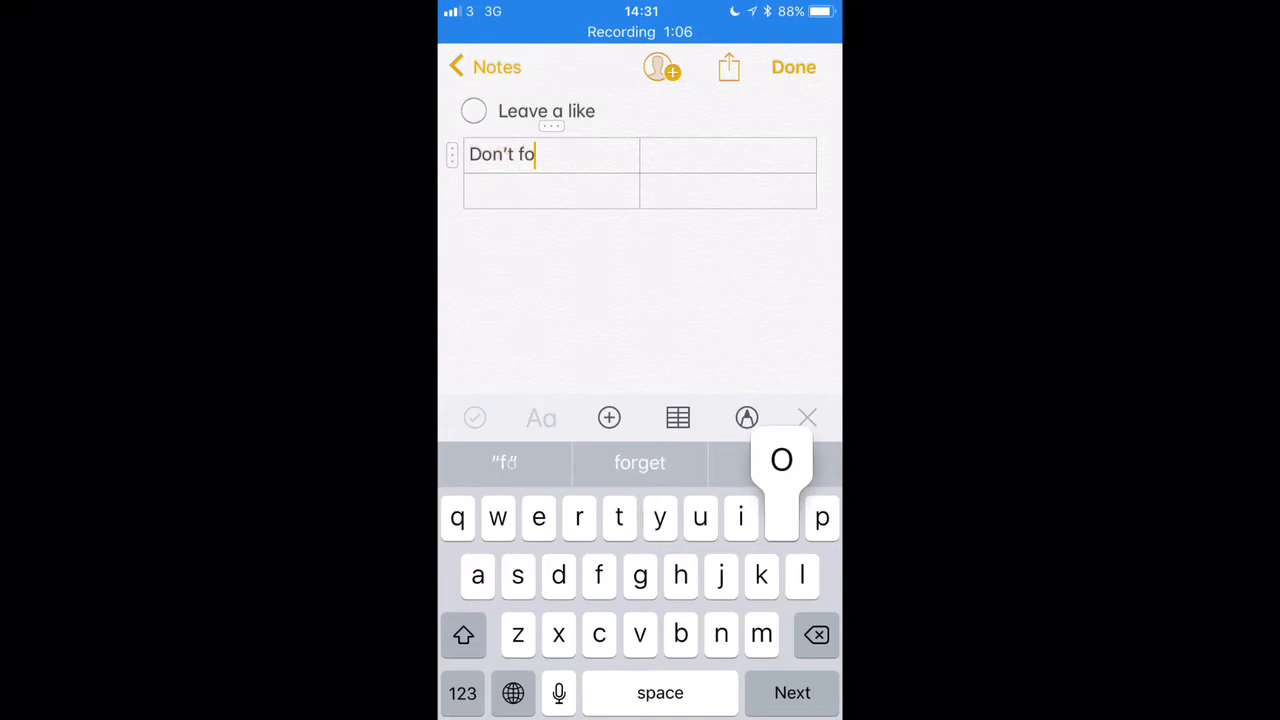
pyautogui.click(639, 462)
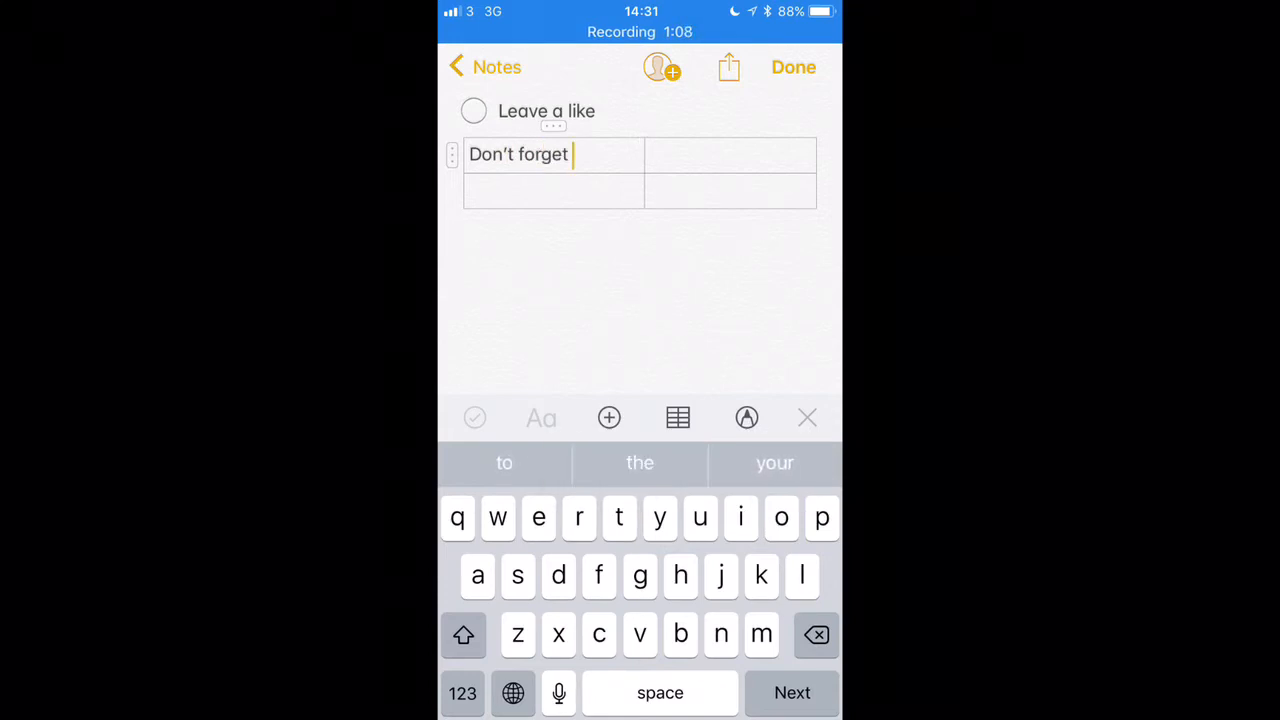
pyautogui.write('T')
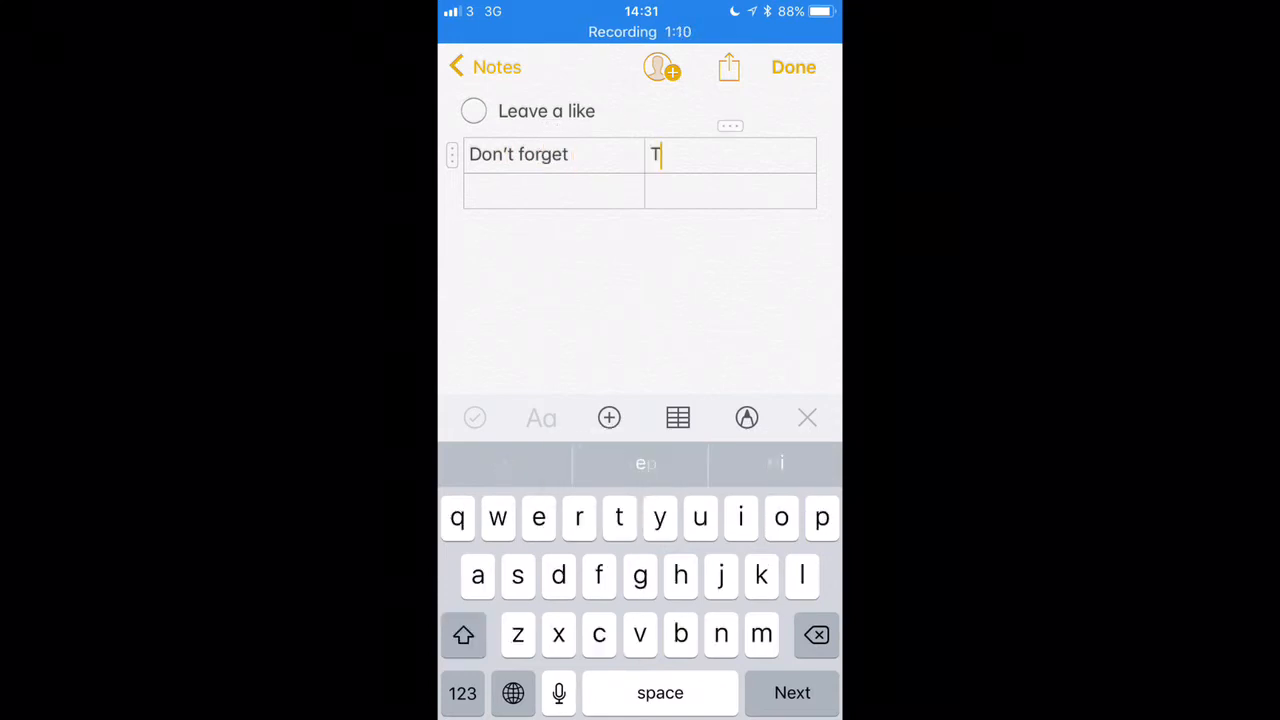
pyautogui.write('o subscribe')
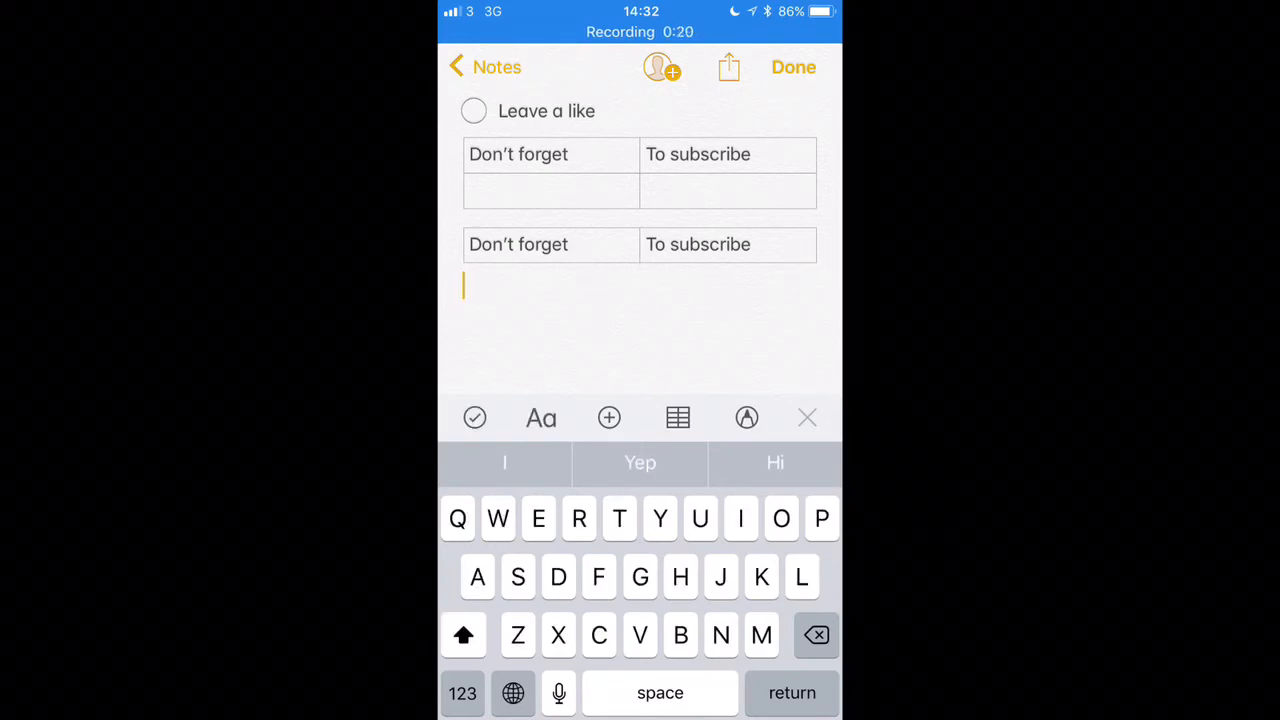
# - Type the plain line 'Share this video and leave a comment' and finish editing
pyautogui.click(540, 417)
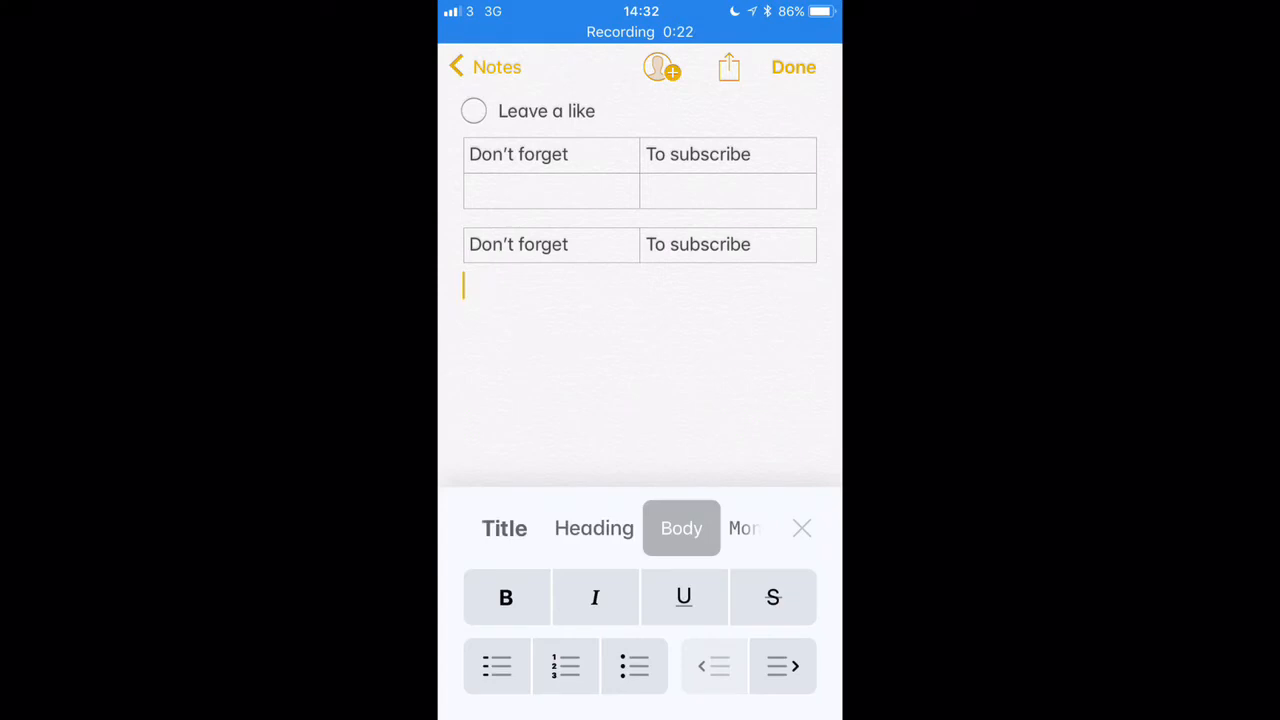
pyautogui.hscroll(-3)
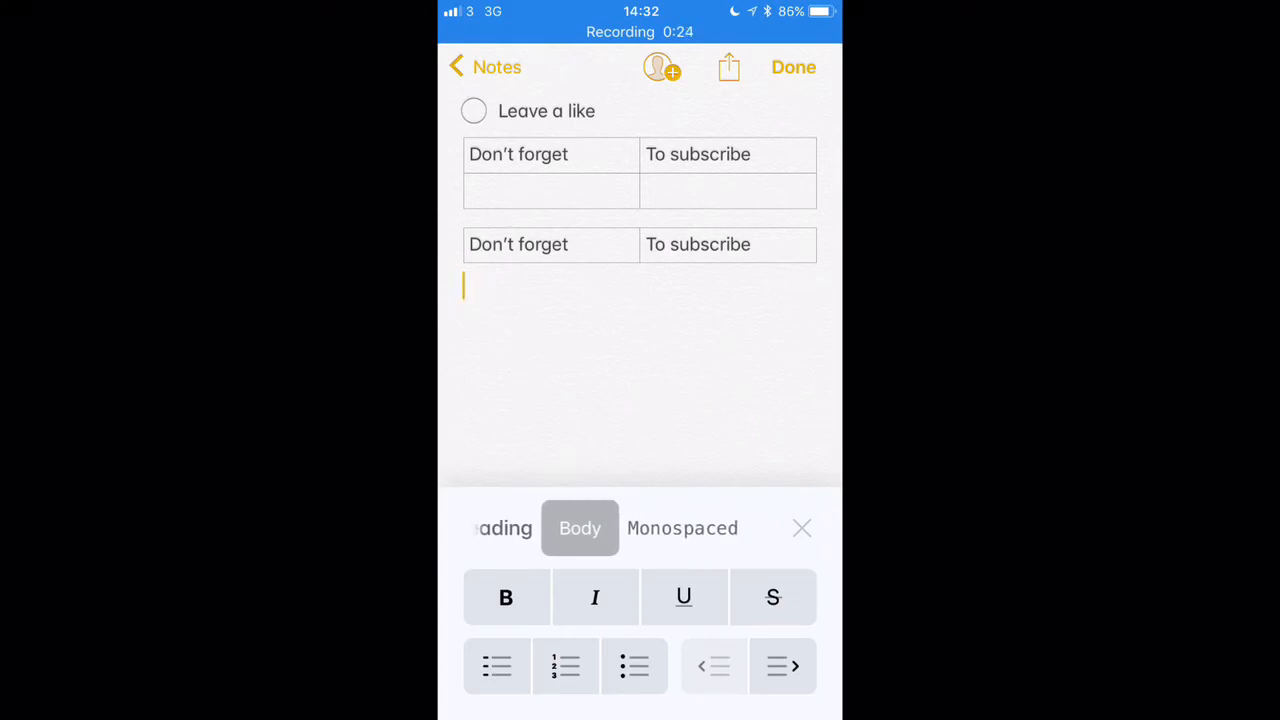
pyautogui.click(687, 528)
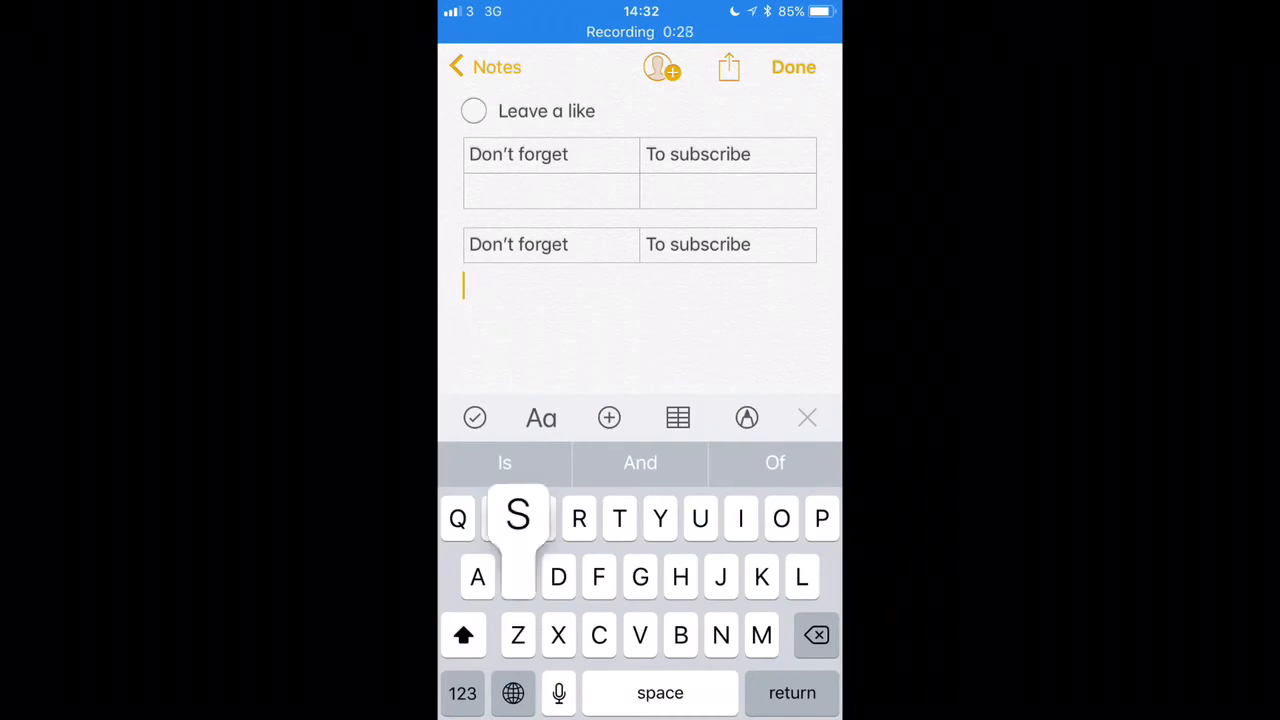
pyautogui.write('Share th')
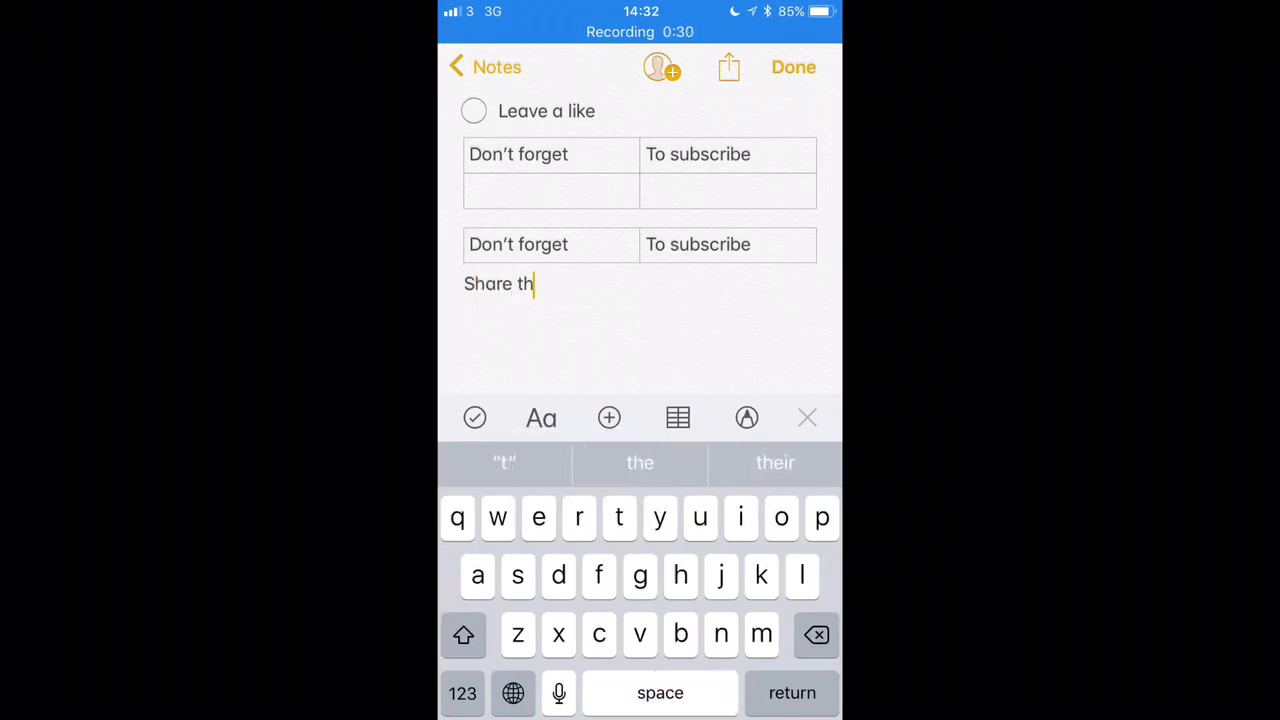
pyautogui.write('is video and l')
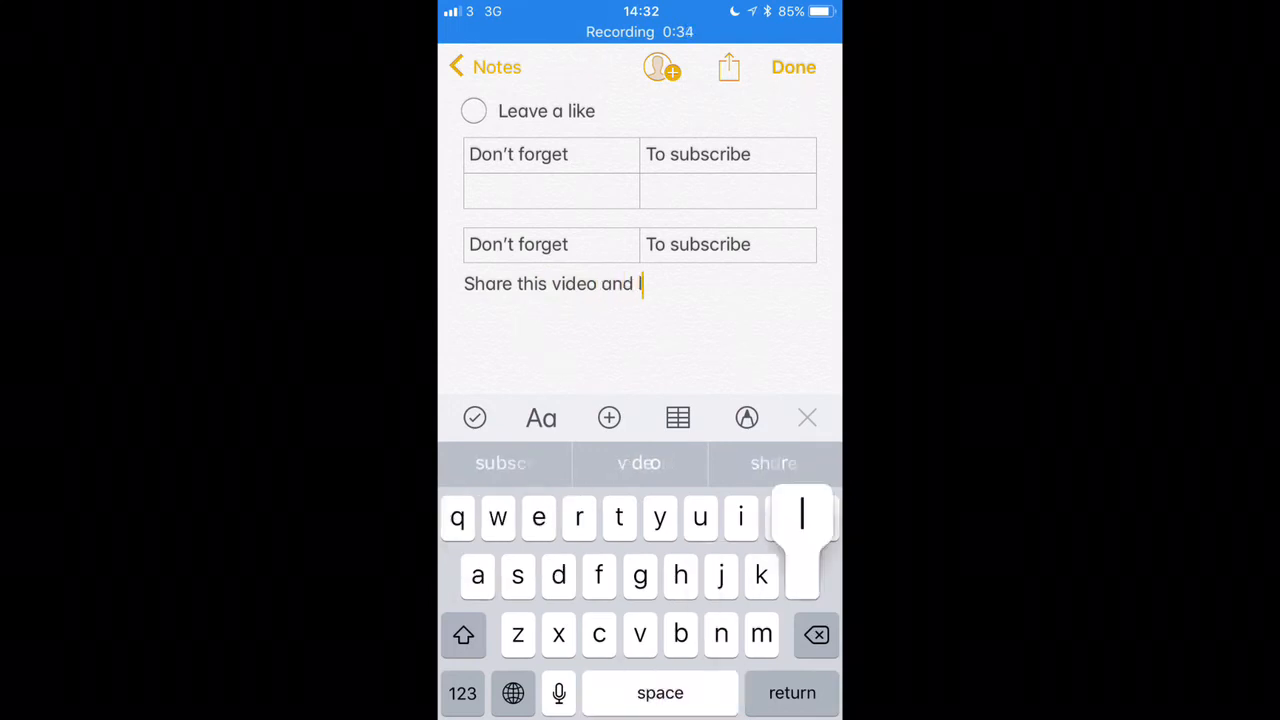
pyautogui.write('eave a')
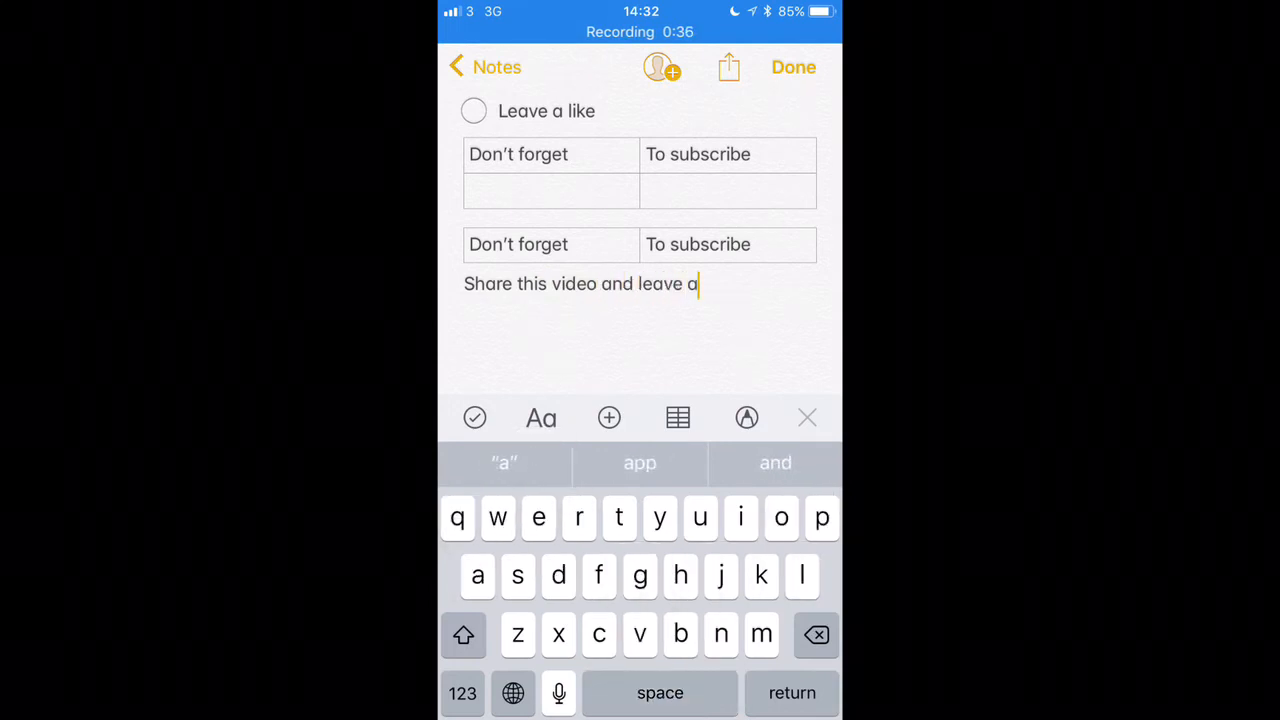
pyautogui.write('comment')
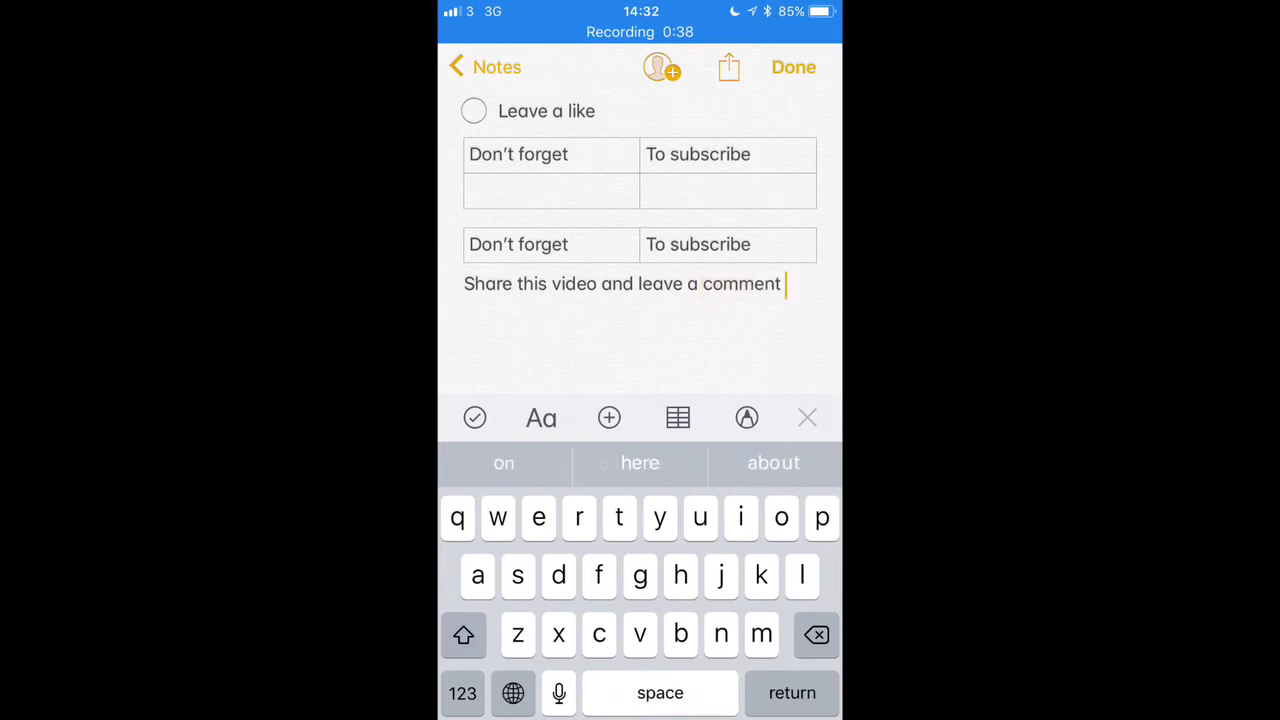
pyautogui.click(793, 67)
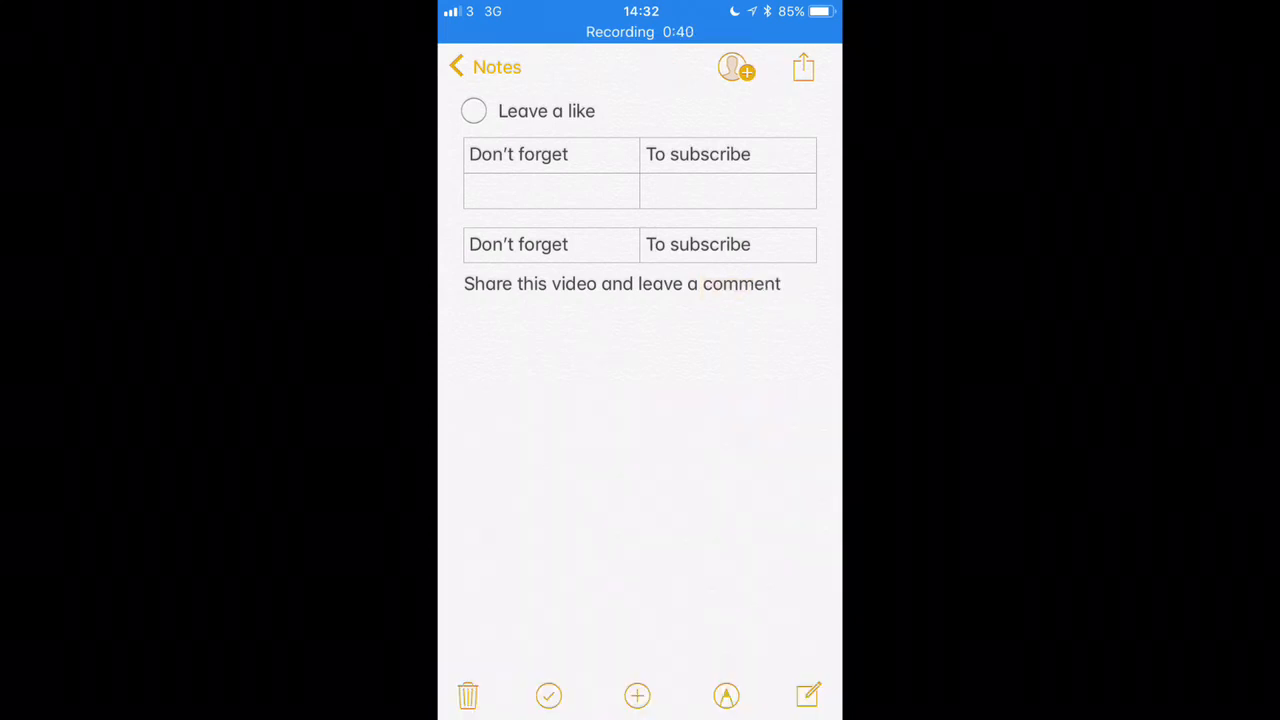
# - Go from the folder sheet to the Notes list and pin 'Leave a like' under Pinned Notes
pyautogui.click(457, 66)
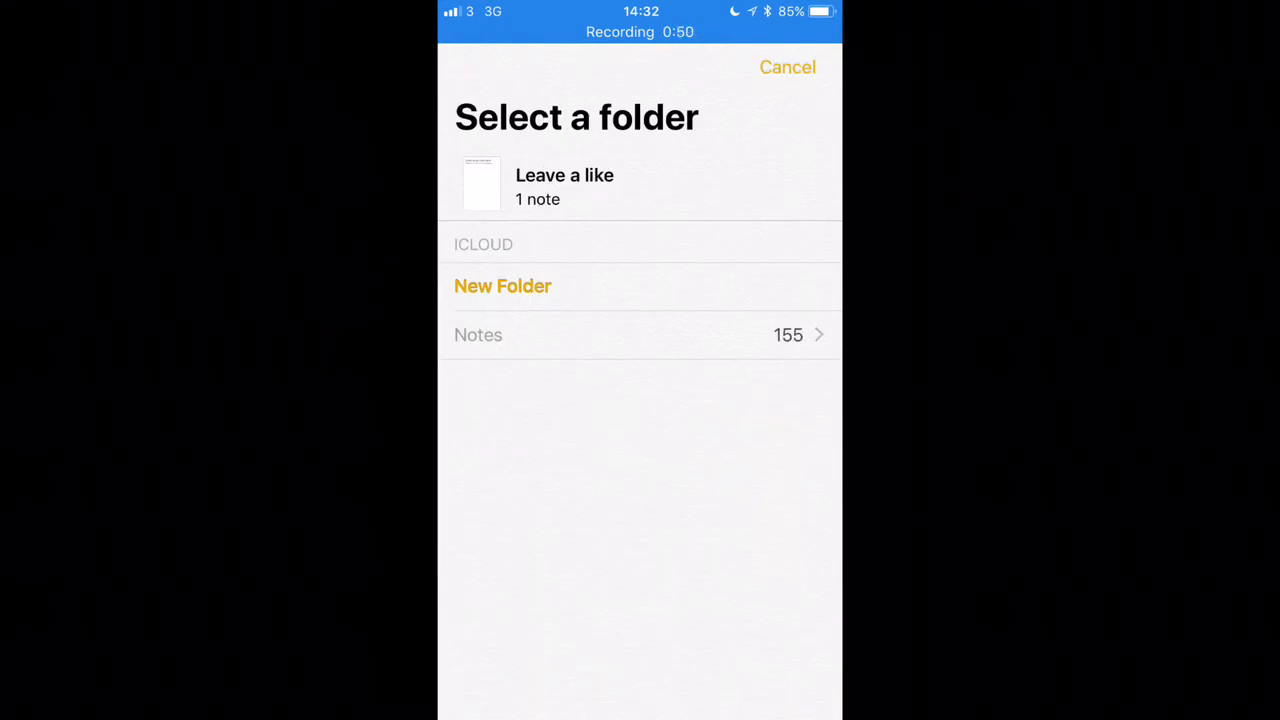
pyautogui.click(640, 334)
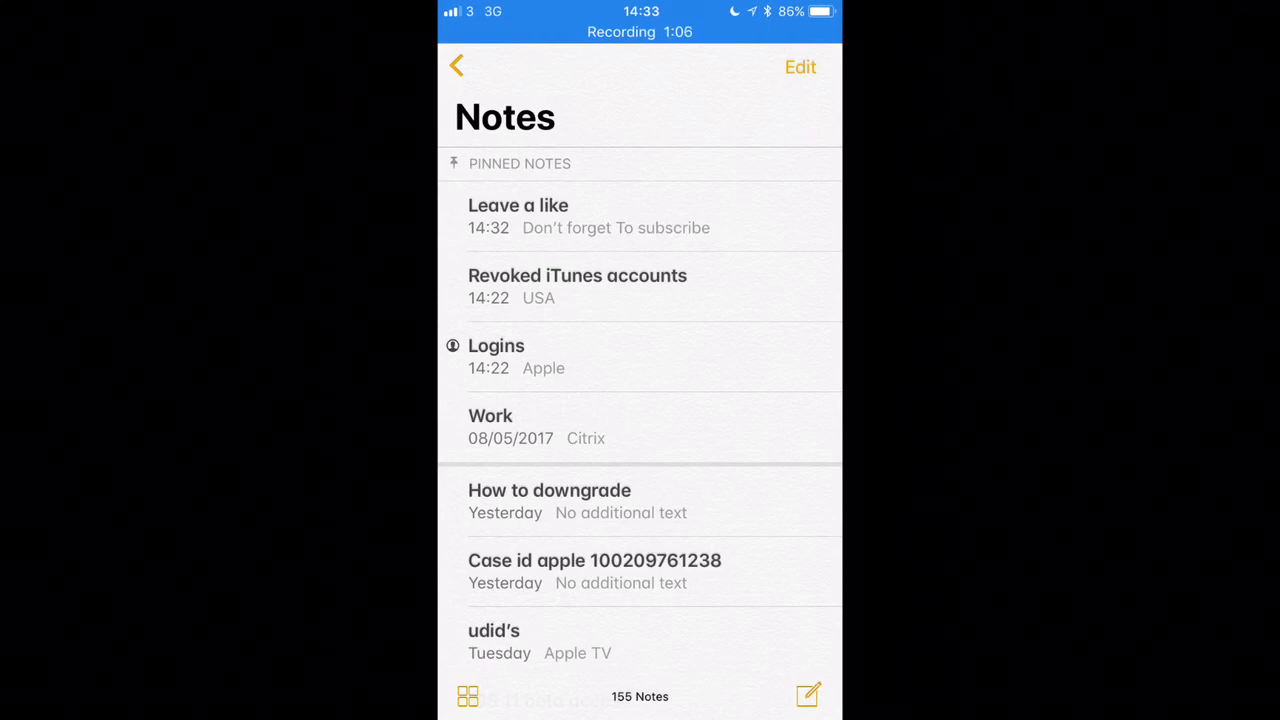
pyautogui.scroll(-3)
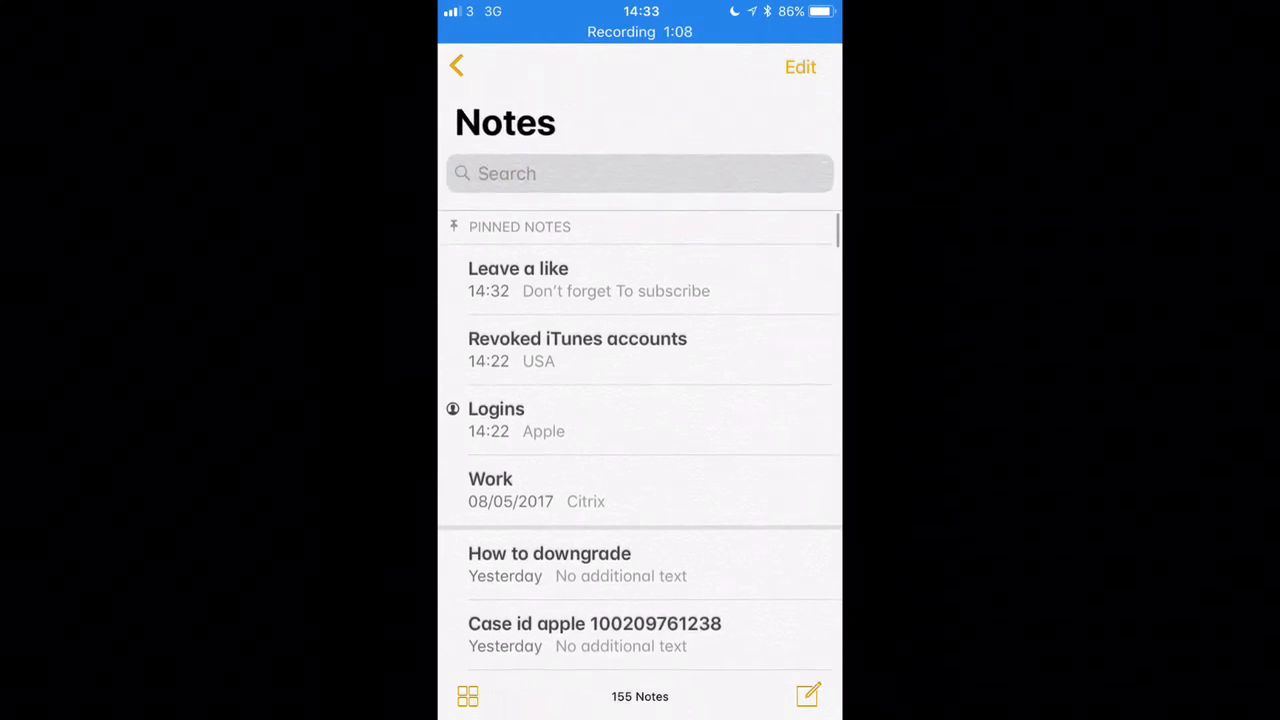